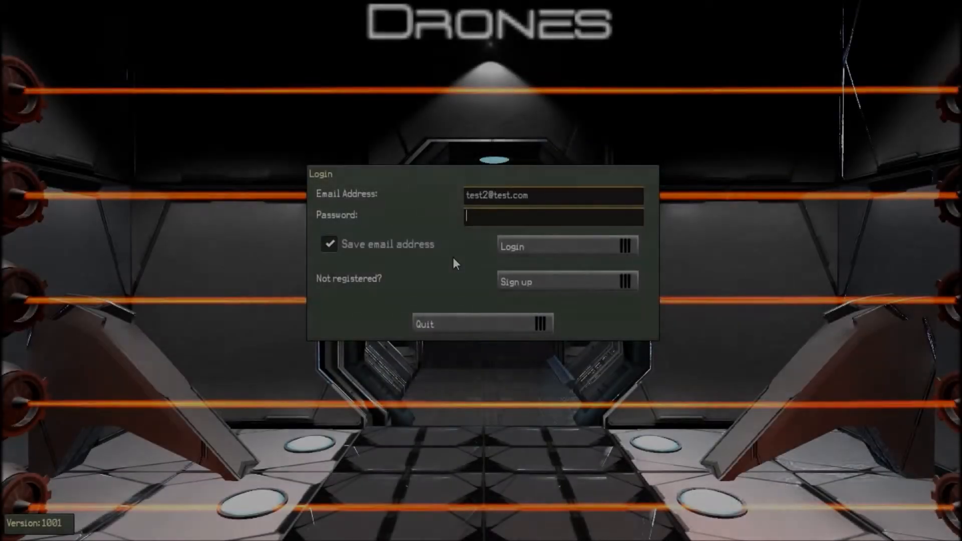
Enter the saved account's password and log in to reach the base hub
{"action": "type", "text": "x"}
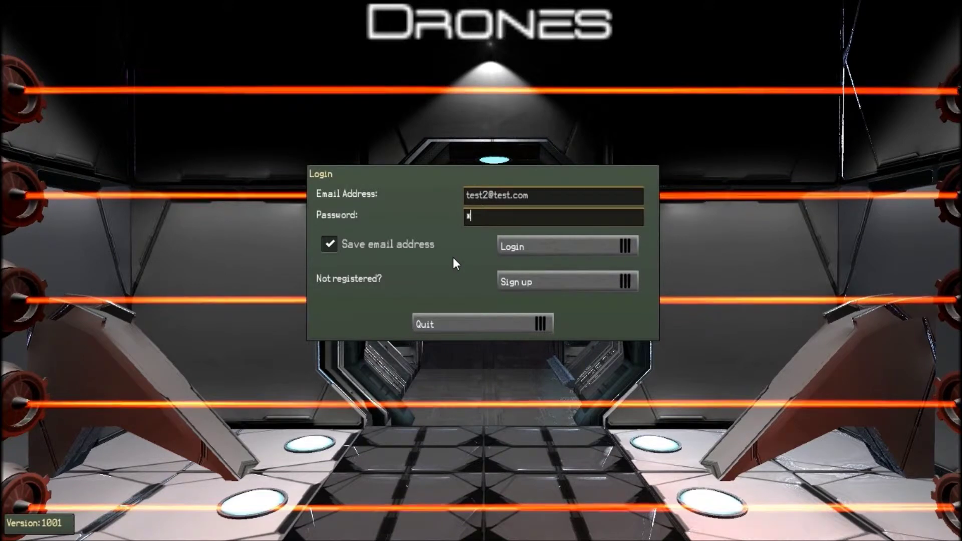
{"action": "left_click", "coordinate": [565, 246]}
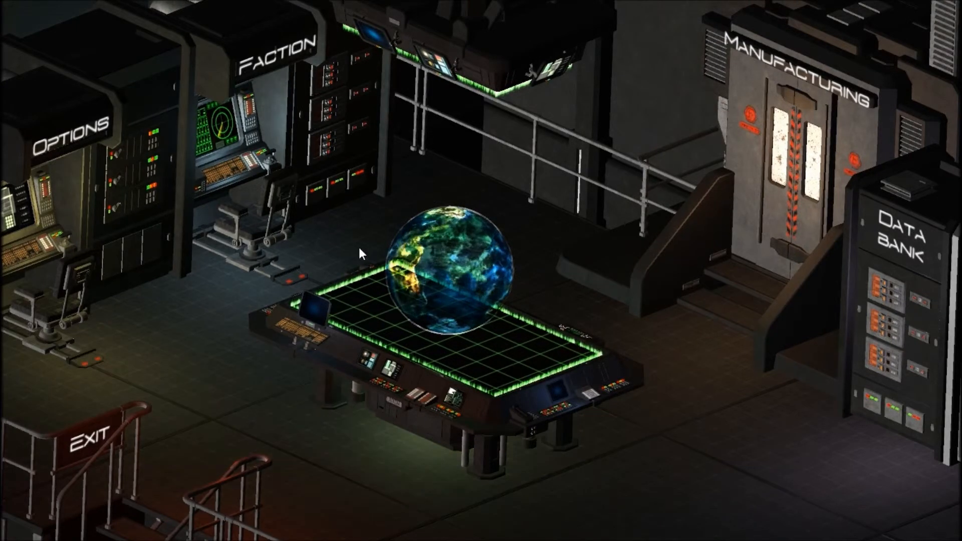
{"action": "mouse_move", "coordinate": [771, 147]}
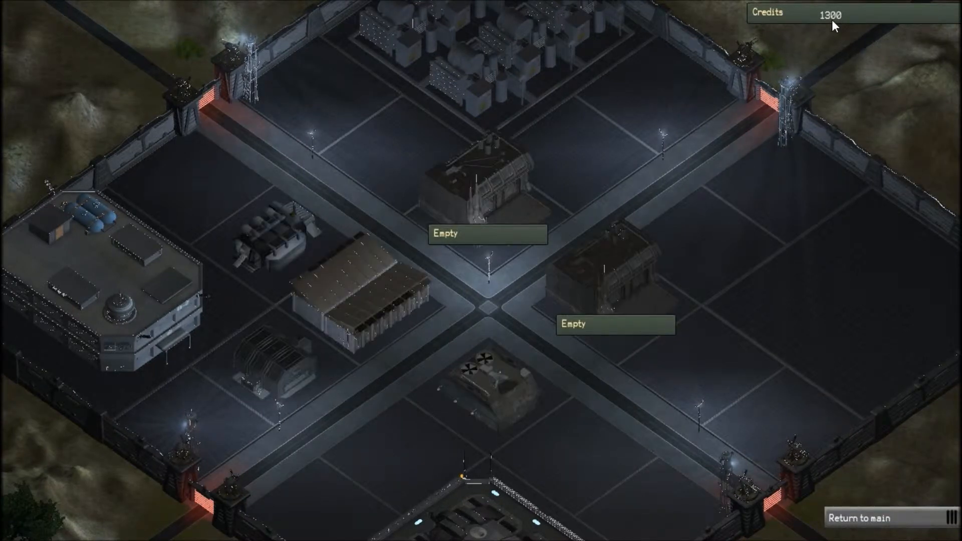
{"action": "mouse_move", "coordinate": [813, 36]}
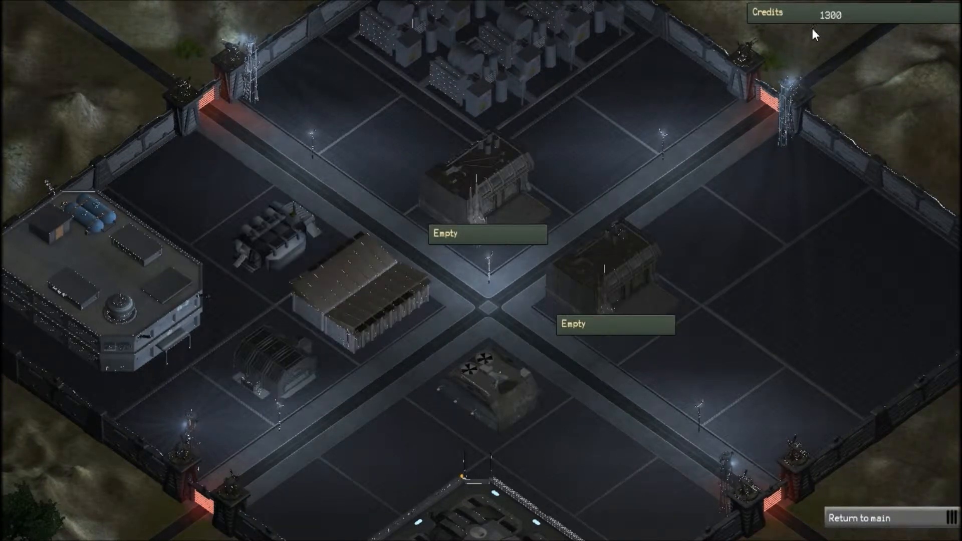
{"action": "mouse_move", "coordinate": [479, 184]}
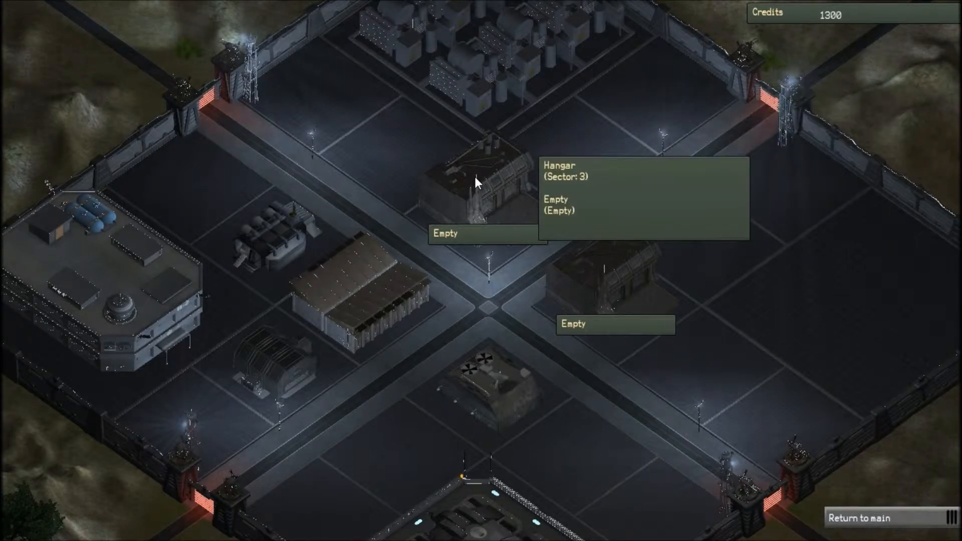
{"action": "mouse_move", "coordinate": [491, 201]}
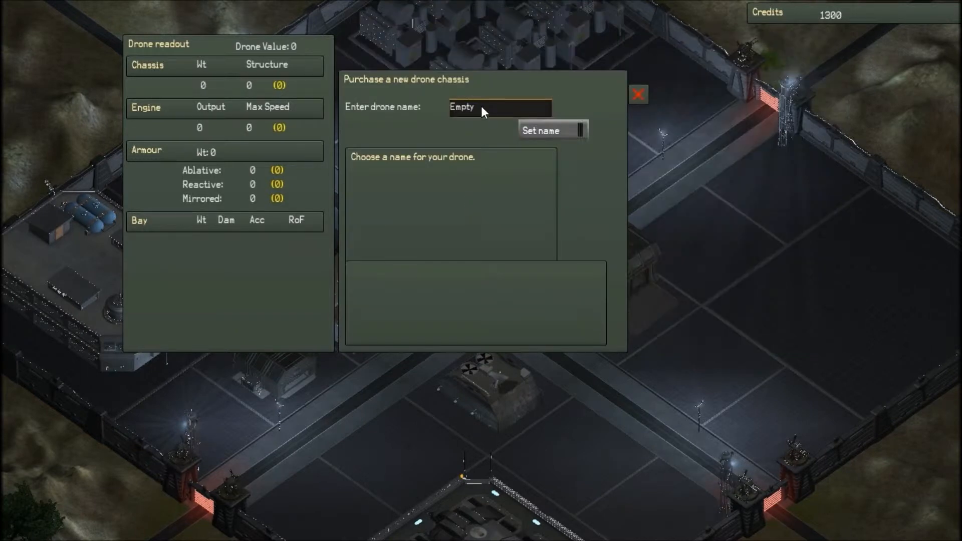
Name the new drone Test1 and buy it a light chassis, leaving 1100 credits
{"action": "triple_click", "coordinate": [462, 107]}
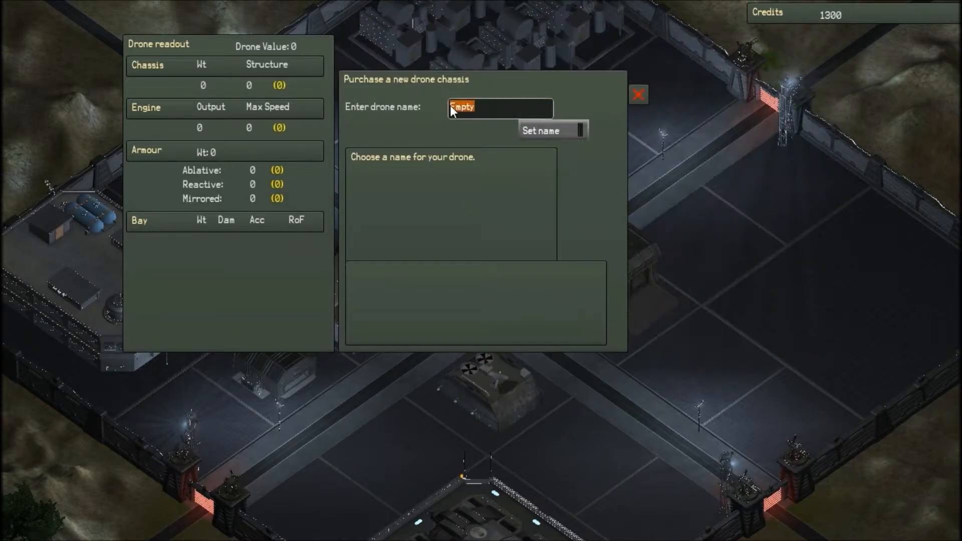
{"action": "type", "text": "test"}
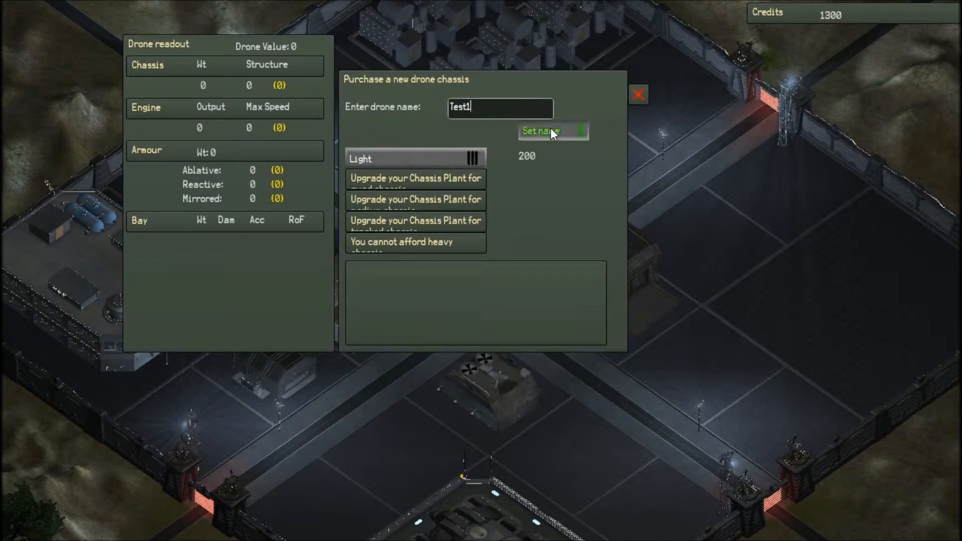
{"action": "left_click", "coordinate": [547, 131]}
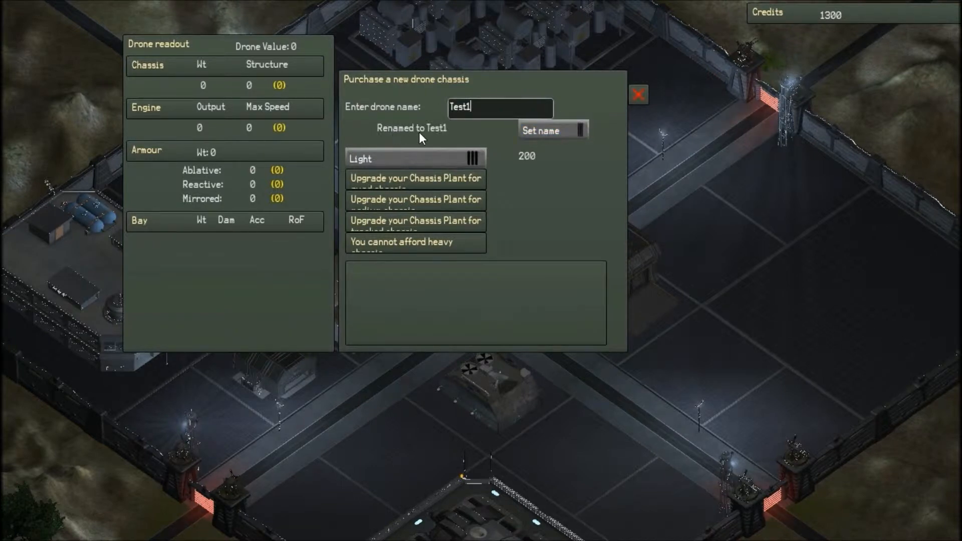
{"action": "left_click", "coordinate": [415, 159]}
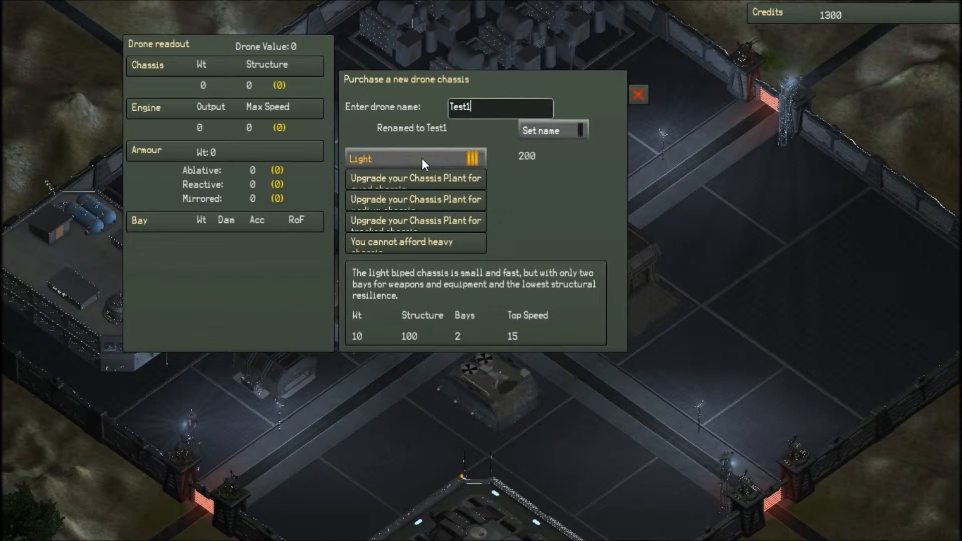
{"action": "left_click", "coordinate": [415, 158]}
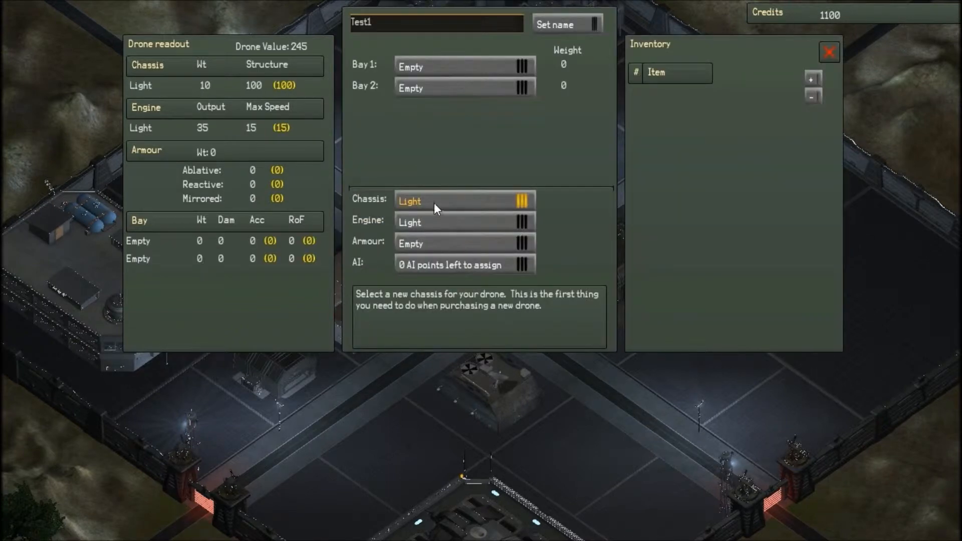
{"action": "left_click", "coordinate": [465, 243]}
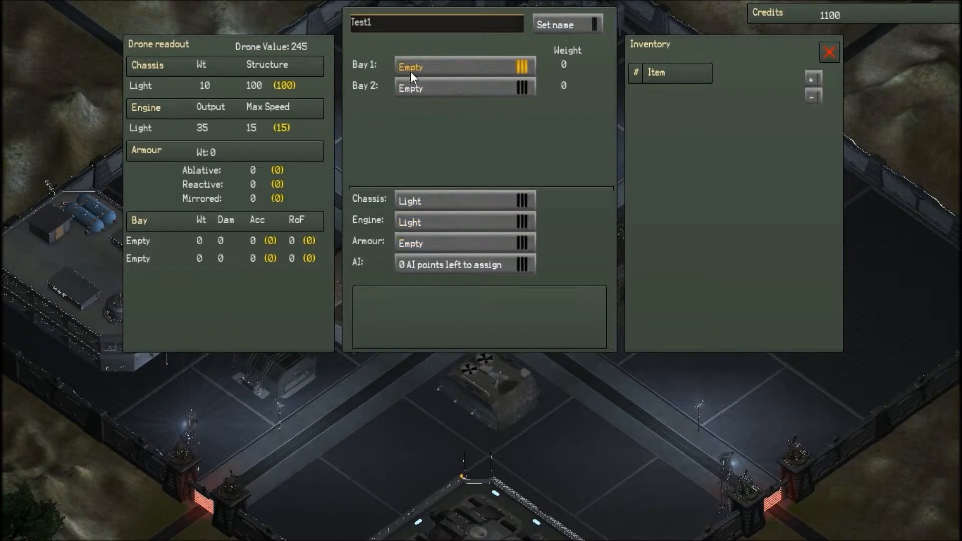
{"action": "mouse_move", "coordinate": [831, 60]}
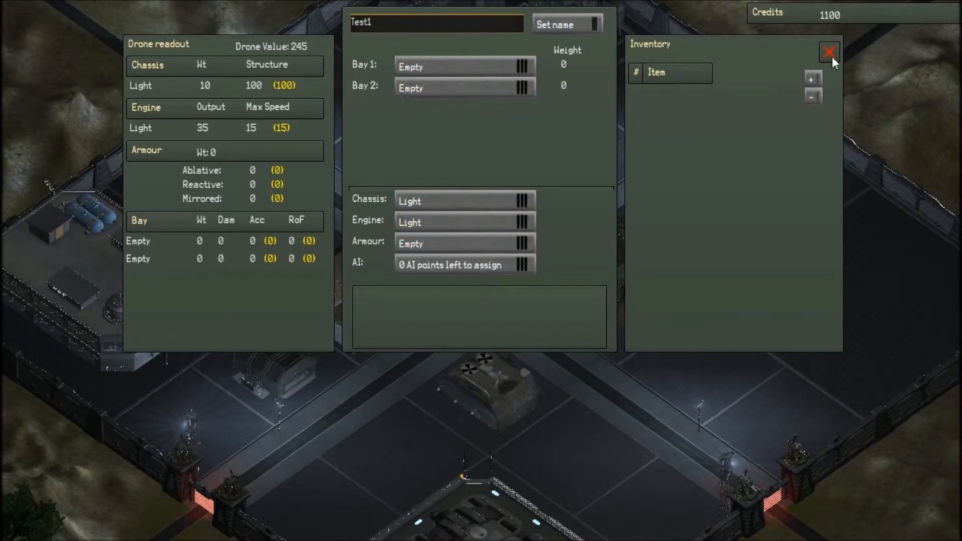
{"action": "left_click", "coordinate": [829, 52]}
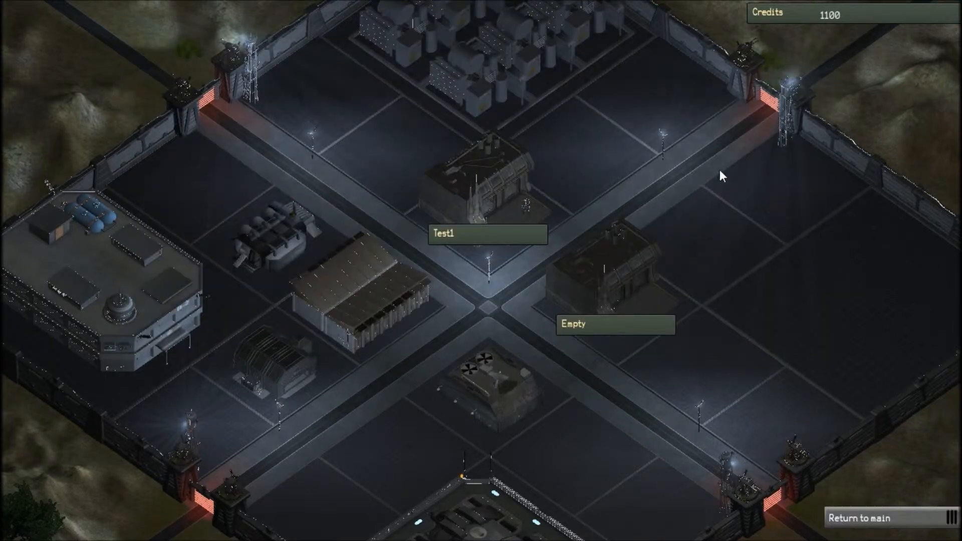
{"action": "mouse_move", "coordinate": [834, 31]}
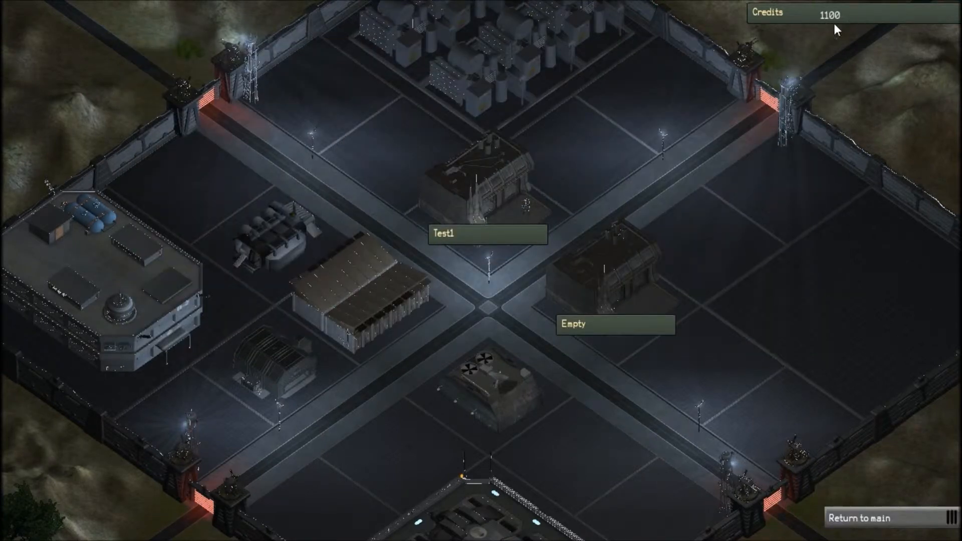
Buy a second drone, Test2, with a light chassis in the other hangar
{"action": "left_click", "coordinate": [614, 325]}
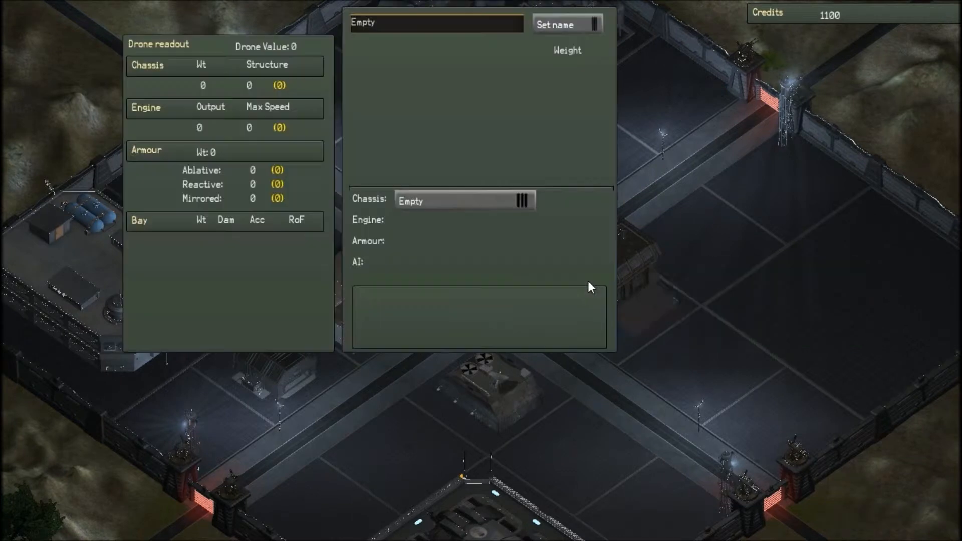
{"action": "left_click", "coordinate": [464, 200]}
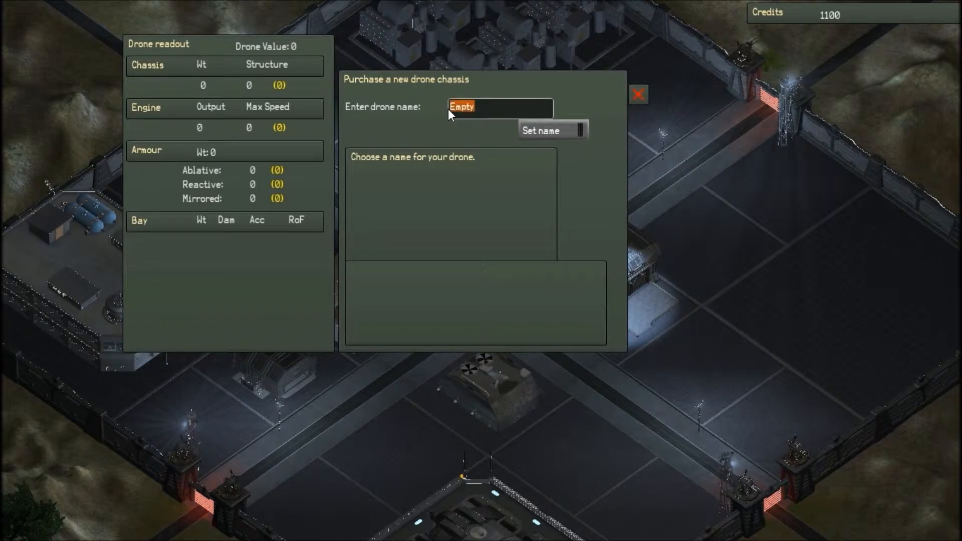
{"action": "left_click", "coordinate": [541, 130]}
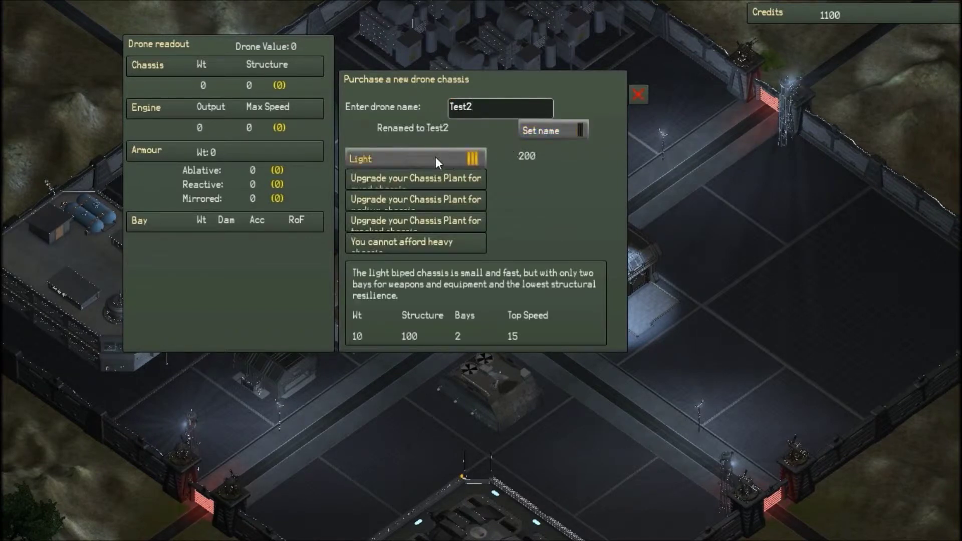
{"action": "left_click", "coordinate": [415, 158]}
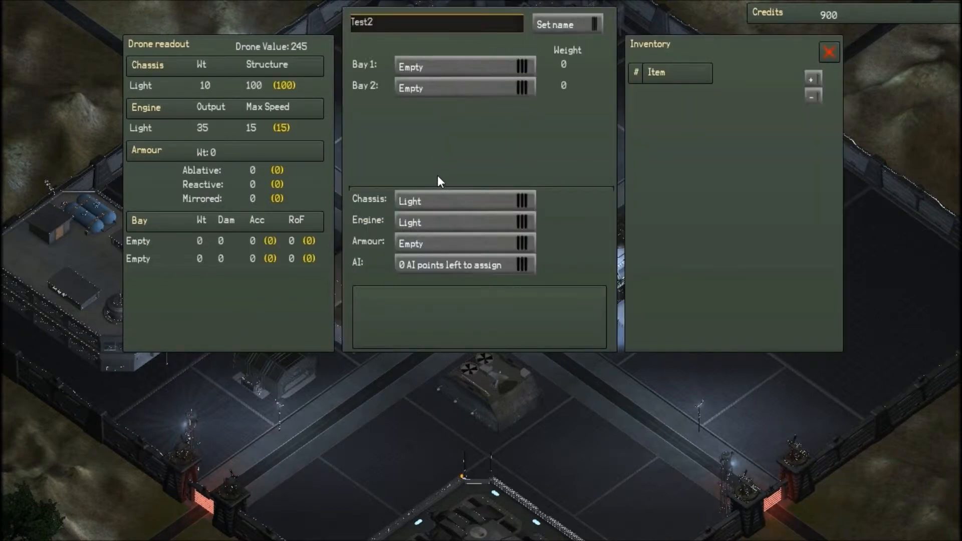
{"action": "mouse_move", "coordinate": [282, 95]}
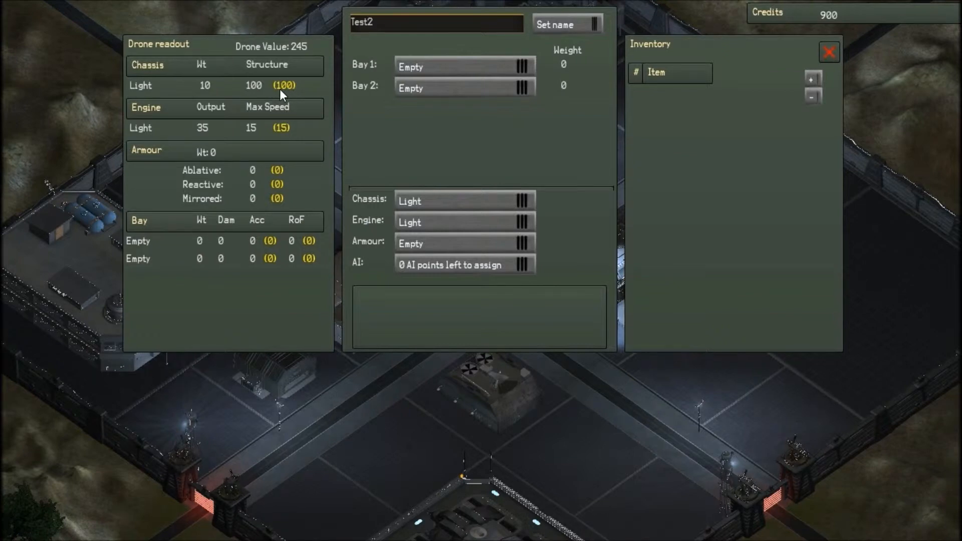
{"action": "mouse_move", "coordinate": [277, 198]}
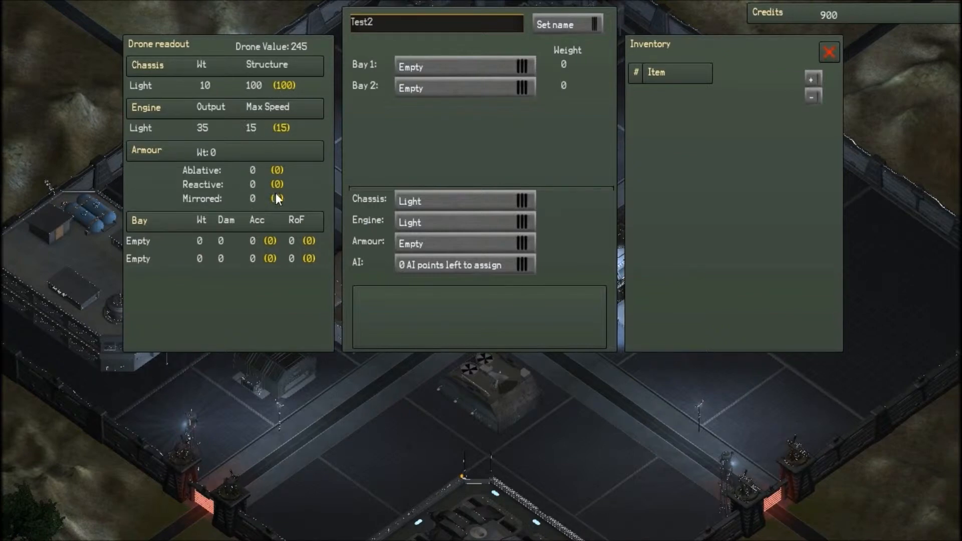
{"action": "mouse_move", "coordinate": [243, 245]}
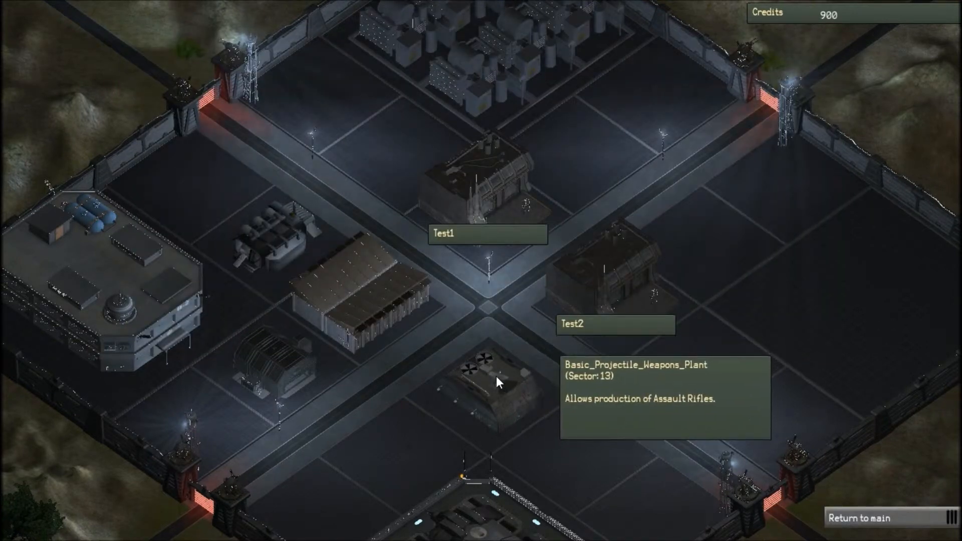
Purchase two Assault_rifle weapons from the Basic_Projectile_Weapons_Plant, dropping credits to 800
{"action": "left_click", "coordinate": [494, 380]}
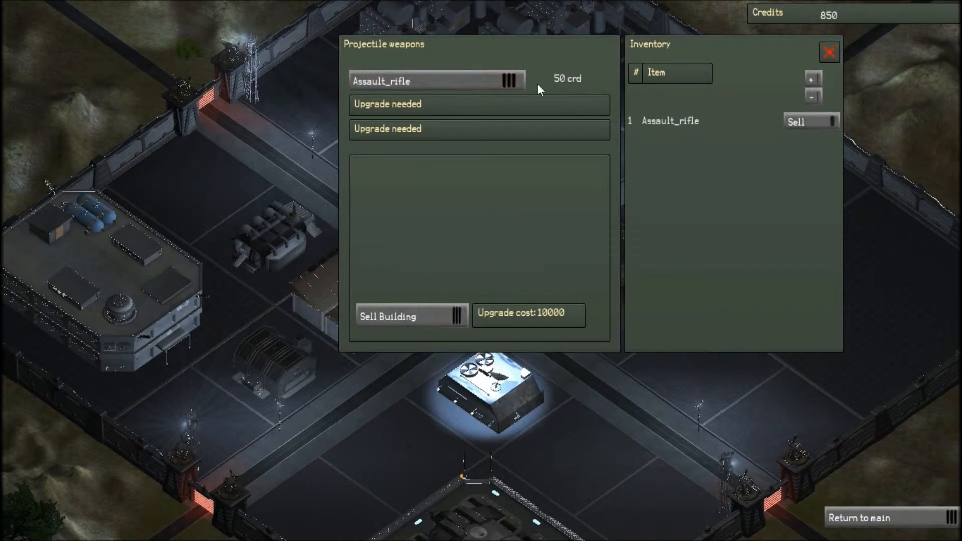
{"action": "left_click", "coordinate": [437, 81]}
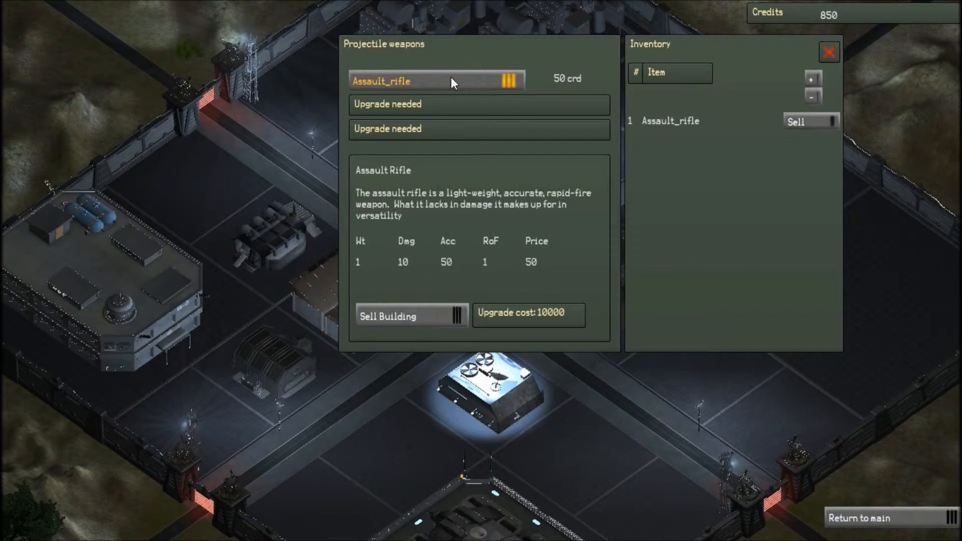
{"action": "left_click", "coordinate": [796, 120]}
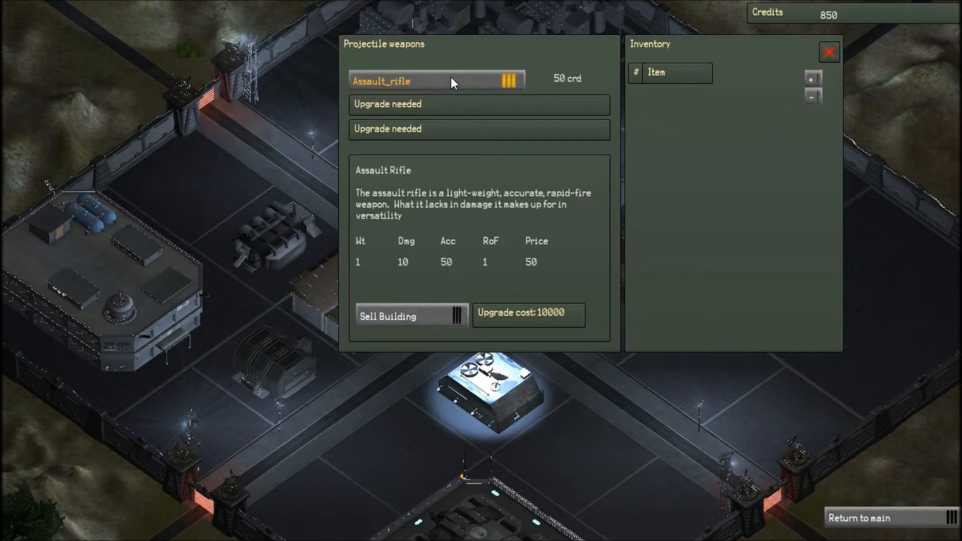
{"action": "left_click", "coordinate": [435, 80]}
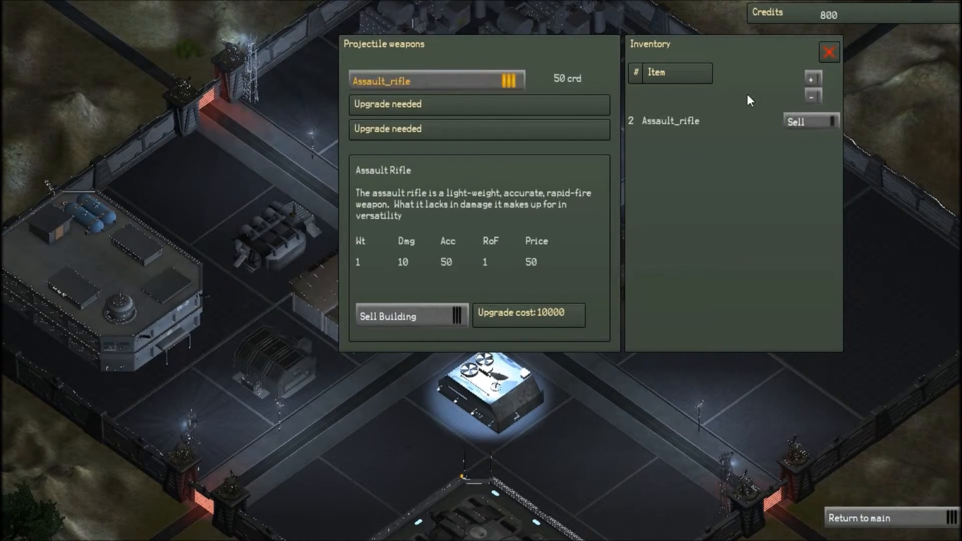
{"action": "left_click", "coordinate": [828, 51]}
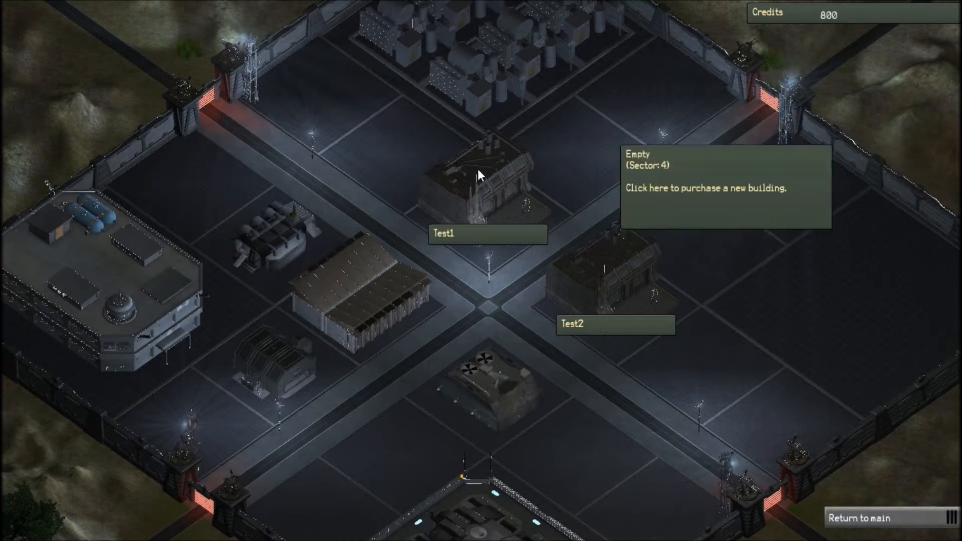
Put an Assault_rifle in Bay 1 of Test1, then Test2
{"action": "left_click", "coordinate": [487, 235]}
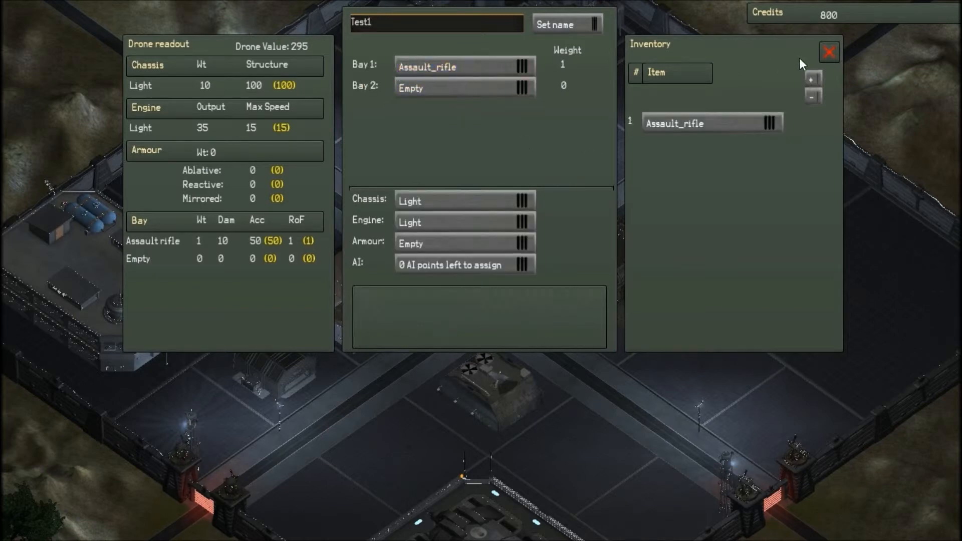
{"action": "left_click", "coordinate": [828, 52]}
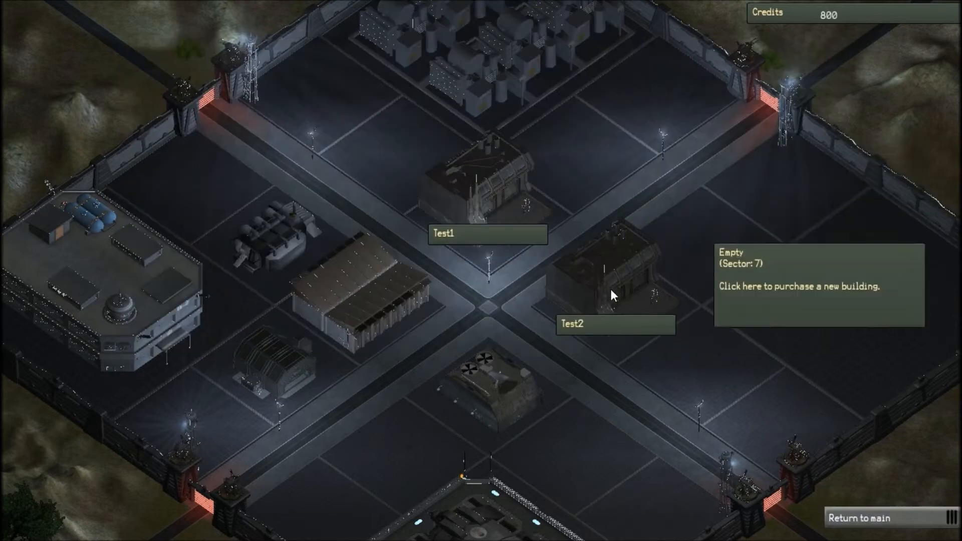
{"action": "left_click", "coordinate": [613, 295]}
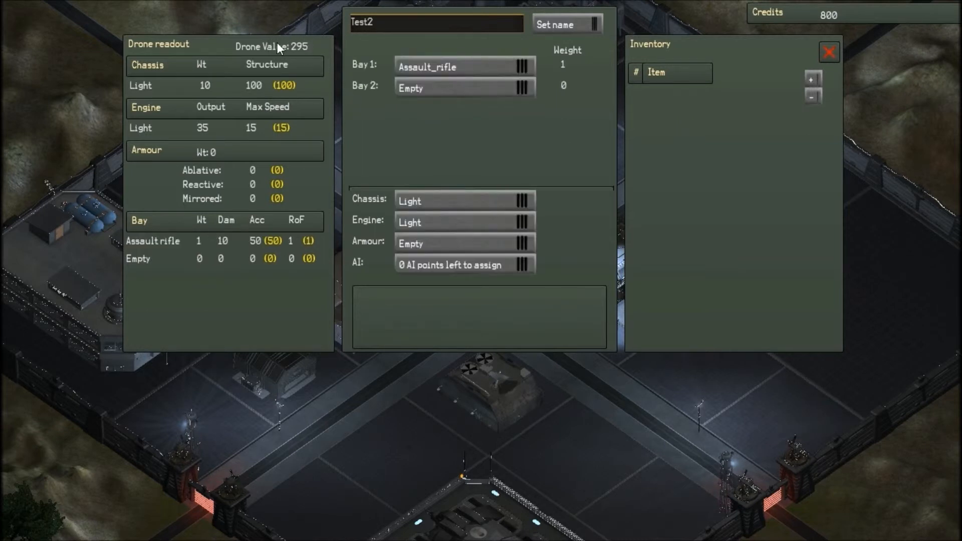
{"action": "mouse_move", "coordinate": [822, 62]}
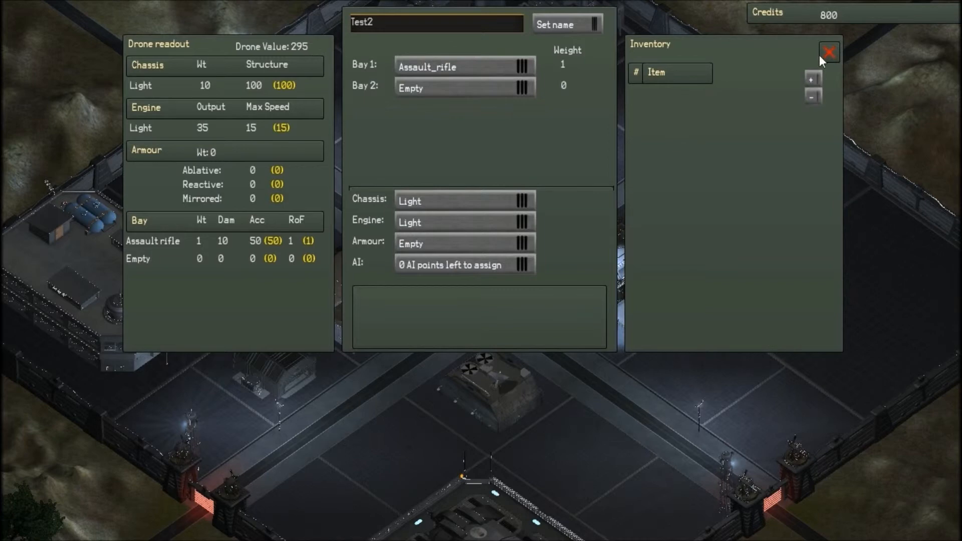
{"action": "left_click", "coordinate": [829, 51]}
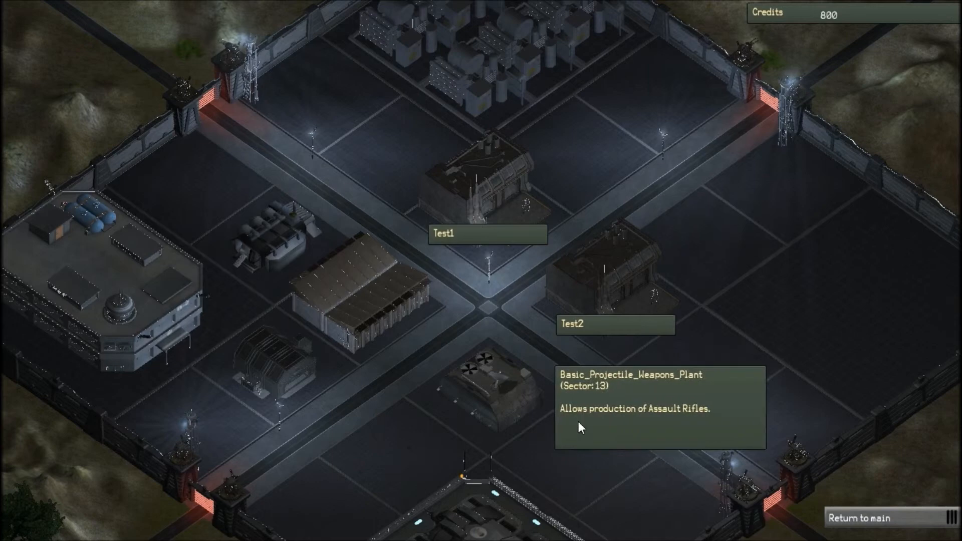
{"action": "left_click", "coordinate": [484, 380]}
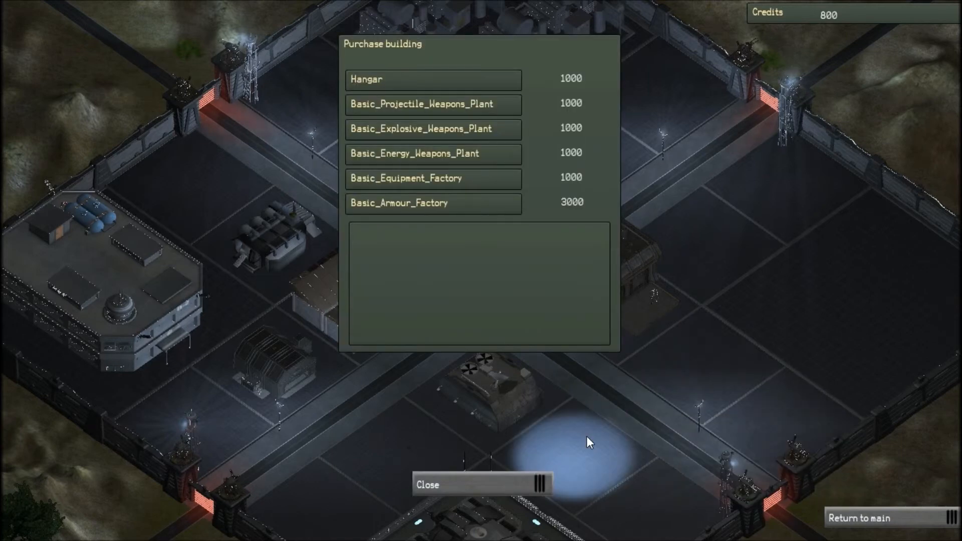
{"action": "mouse_move", "coordinate": [440, 83]}
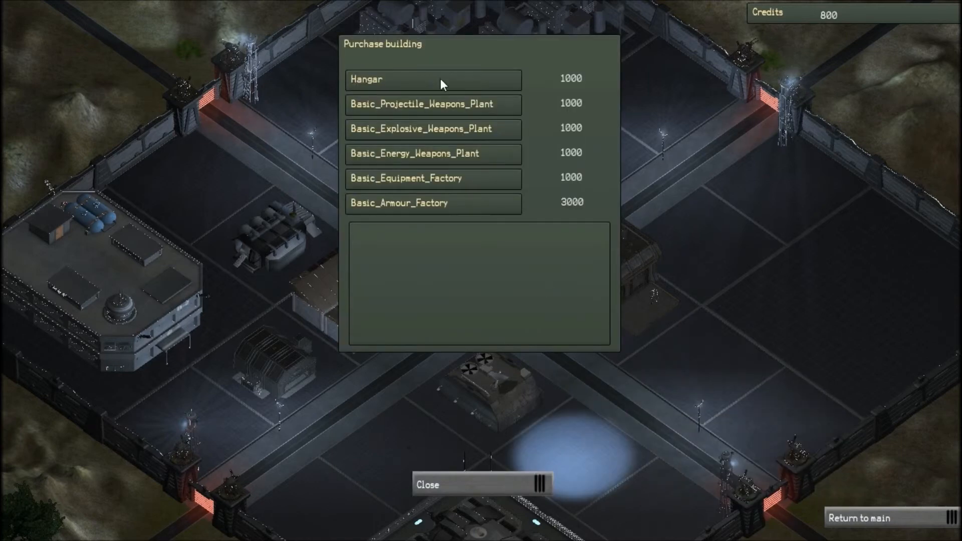
{"action": "mouse_move", "coordinate": [506, 481]}
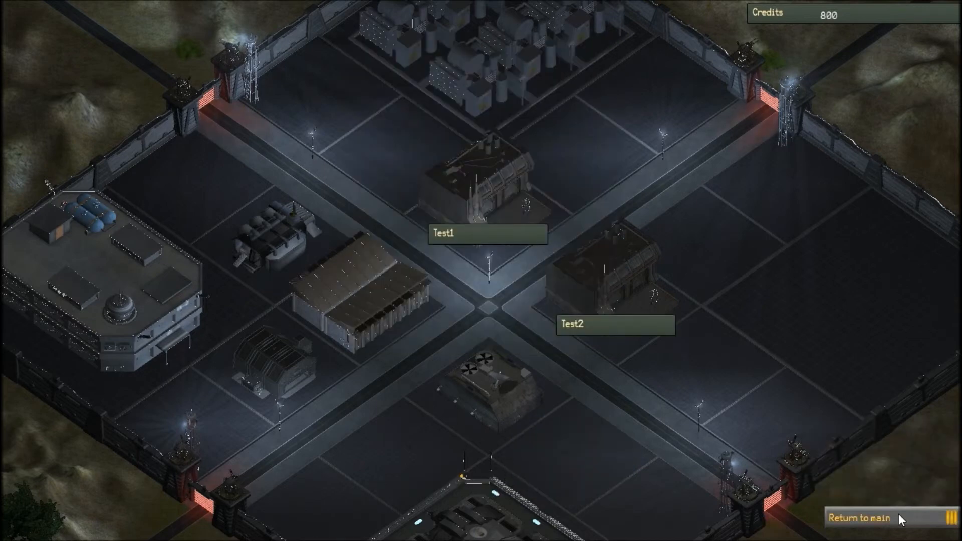
Return to the main room and open the mission globe to host missions
{"action": "left_click", "coordinate": [859, 517]}
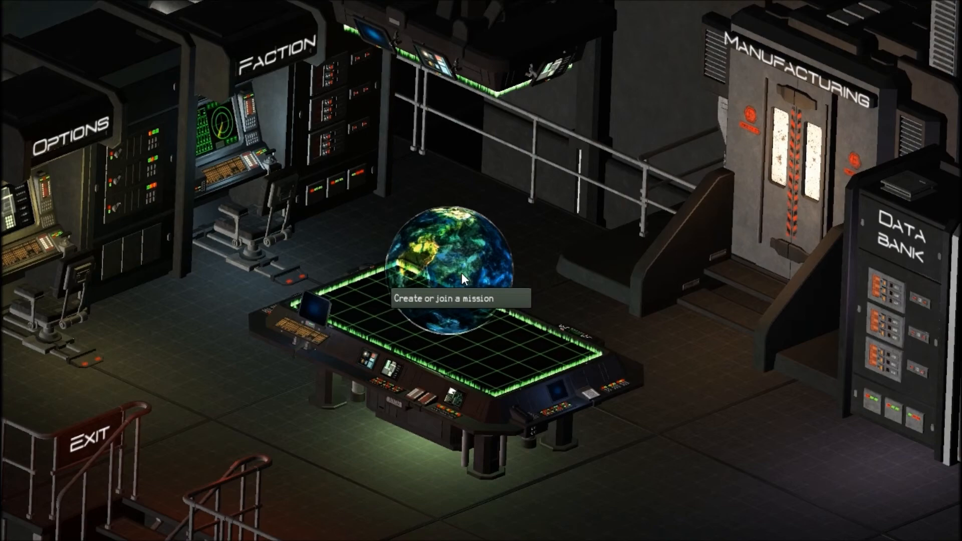
{"action": "left_click", "coordinate": [451, 270]}
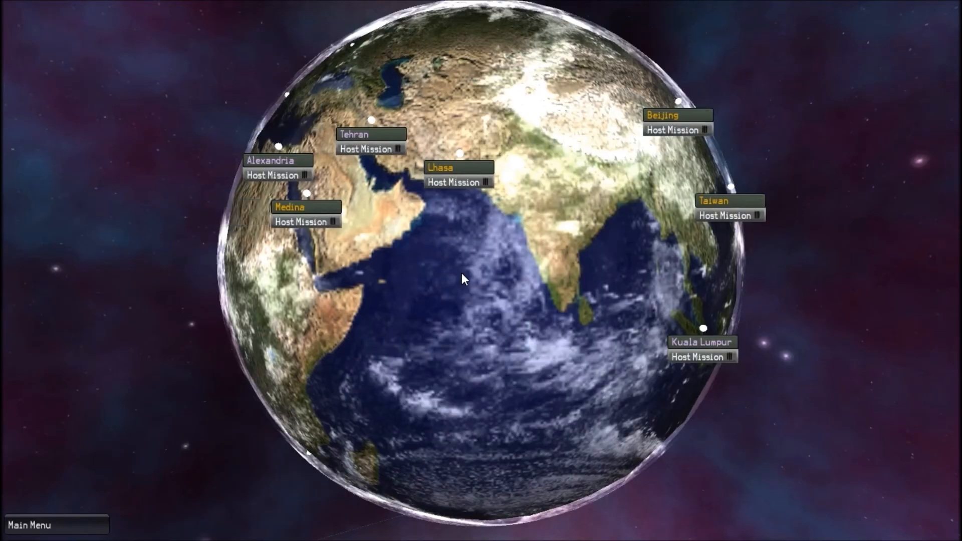